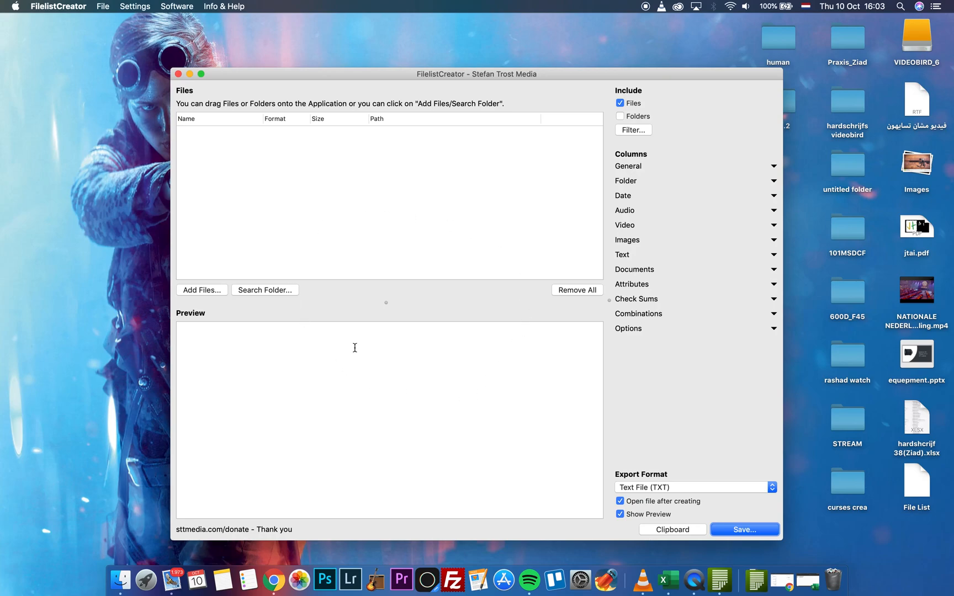
pyautogui.moveTo(586, 265)
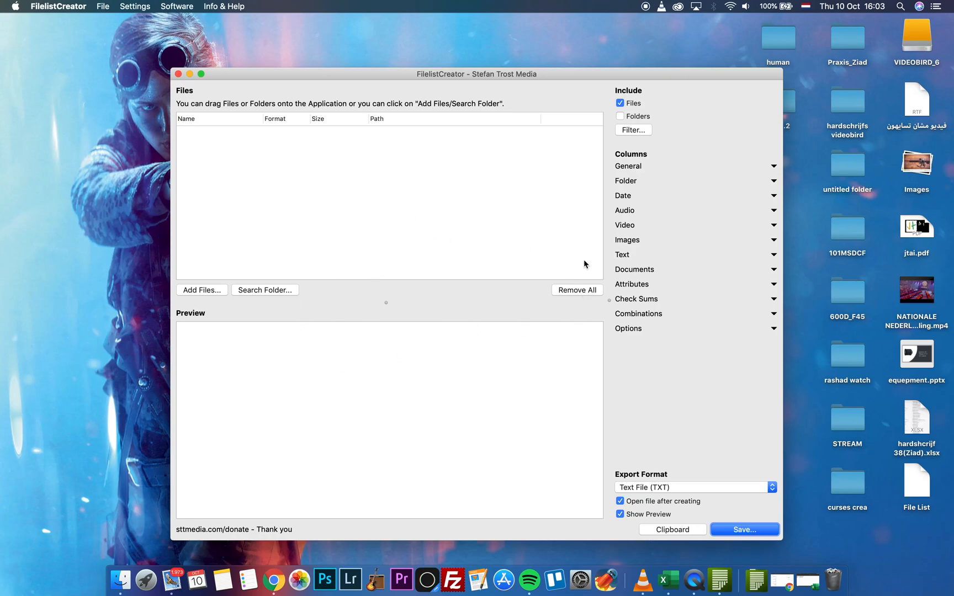
pyautogui.moveTo(413, 106)
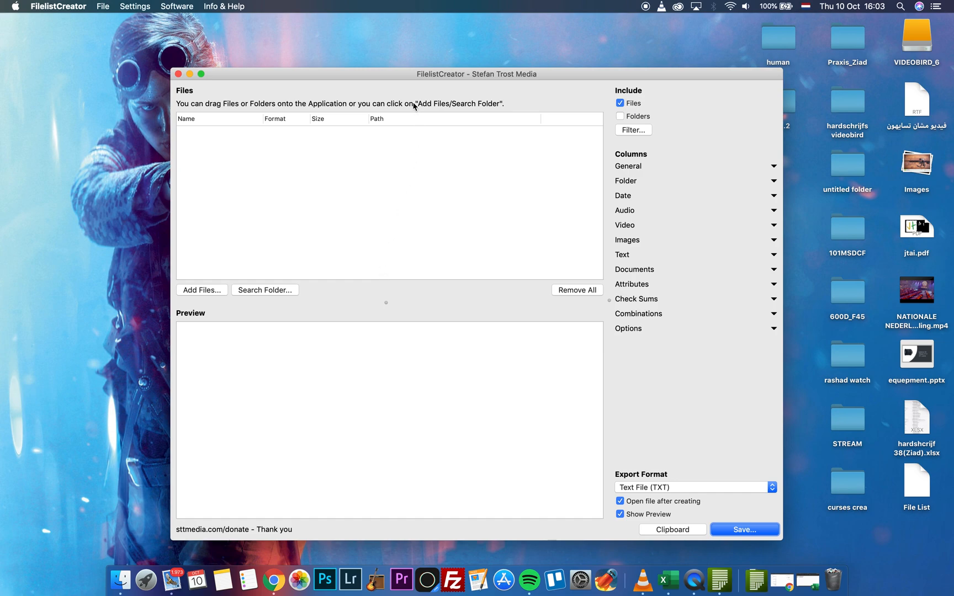
pyautogui.moveTo(379, 310)
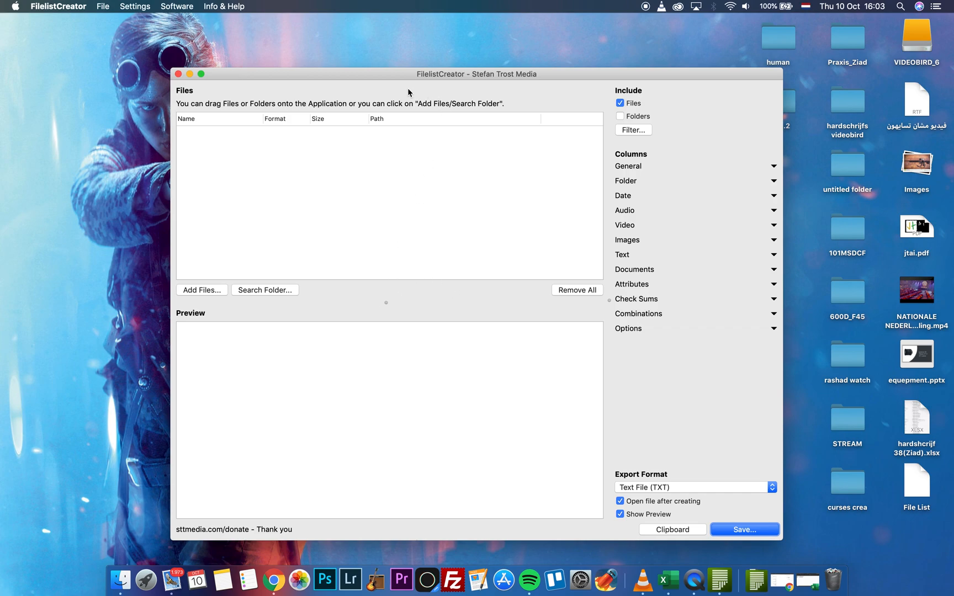
pyautogui.moveTo(419, 84)
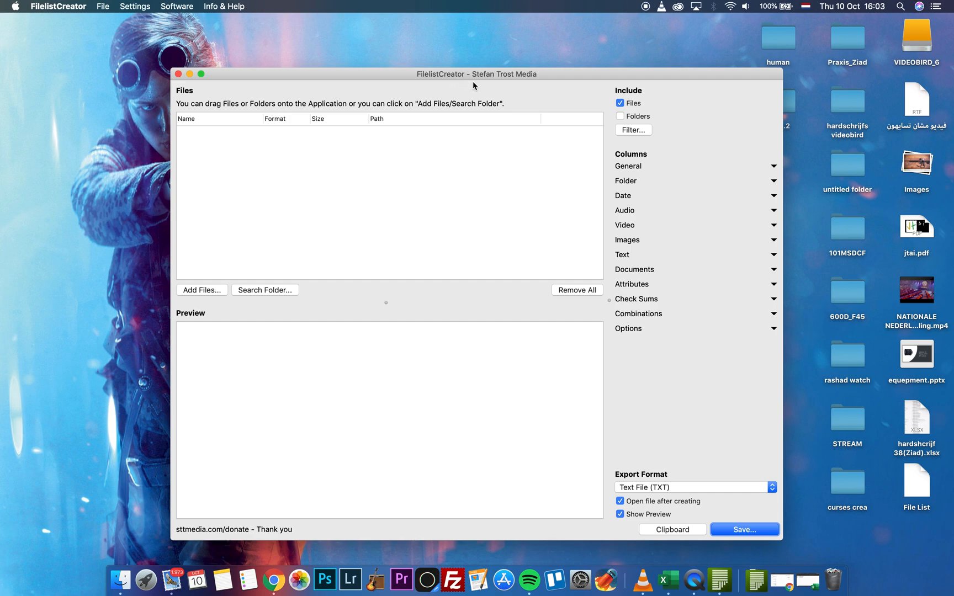
pyautogui.moveTo(525, 90)
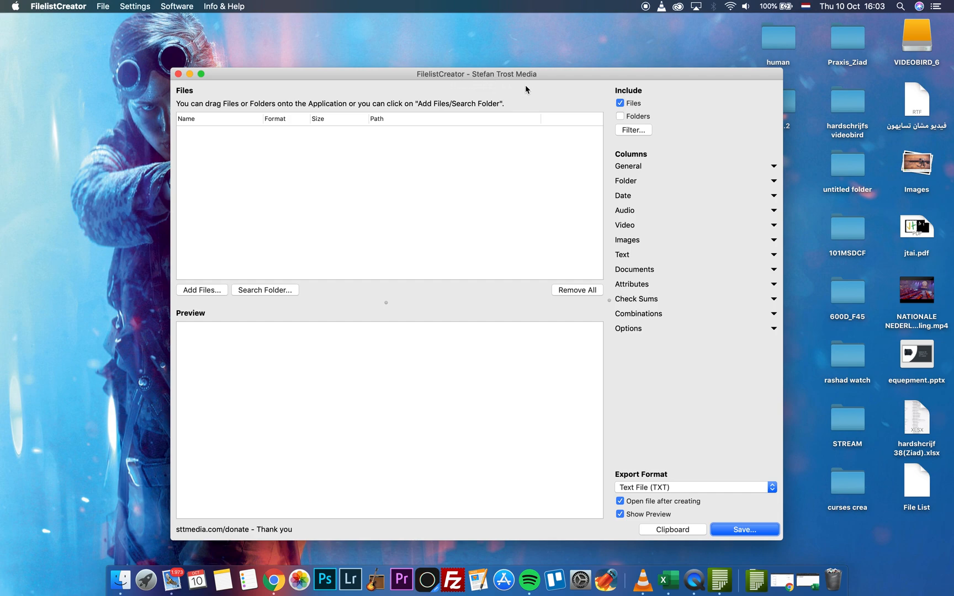
pyautogui.moveTo(606, 144)
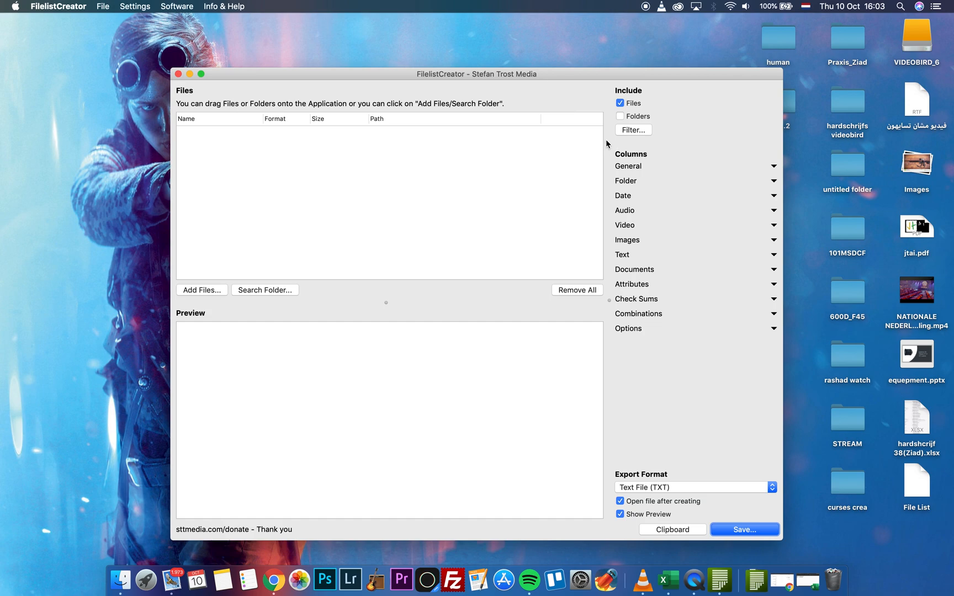
pyautogui.moveTo(620, 123)
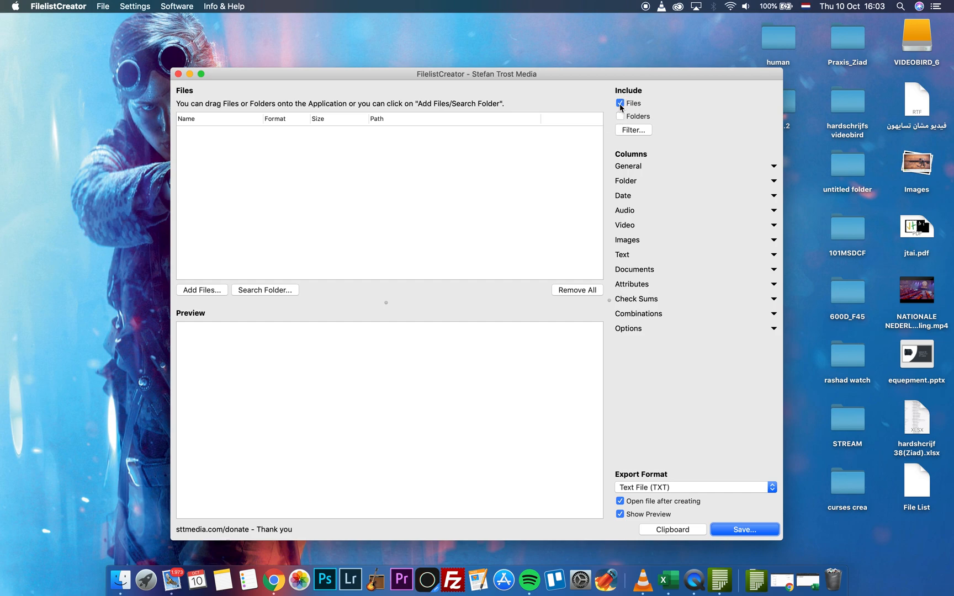
# Switch the Include setting from Files to Folders.
pyautogui.click(619, 103)
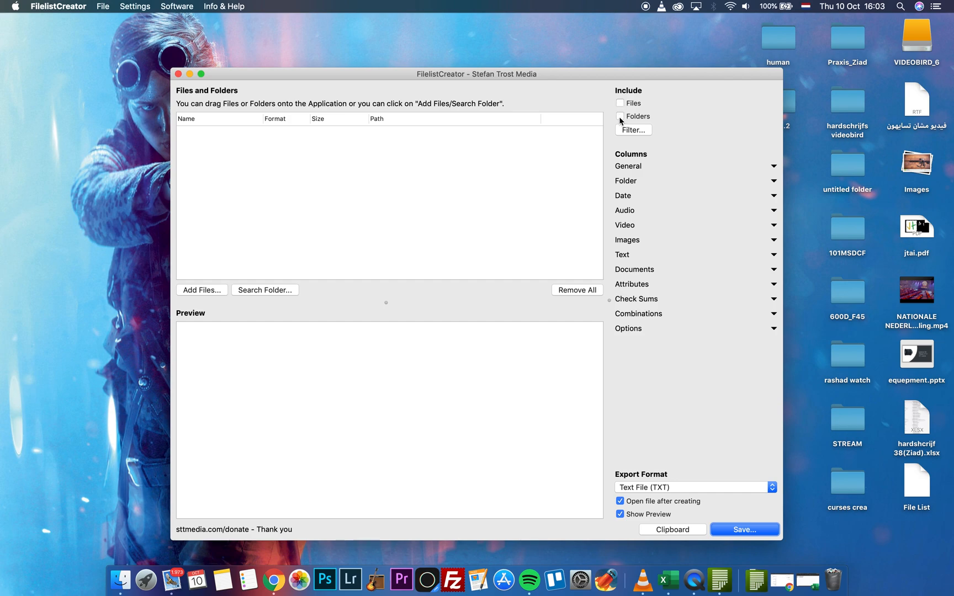
pyautogui.click(619, 116)
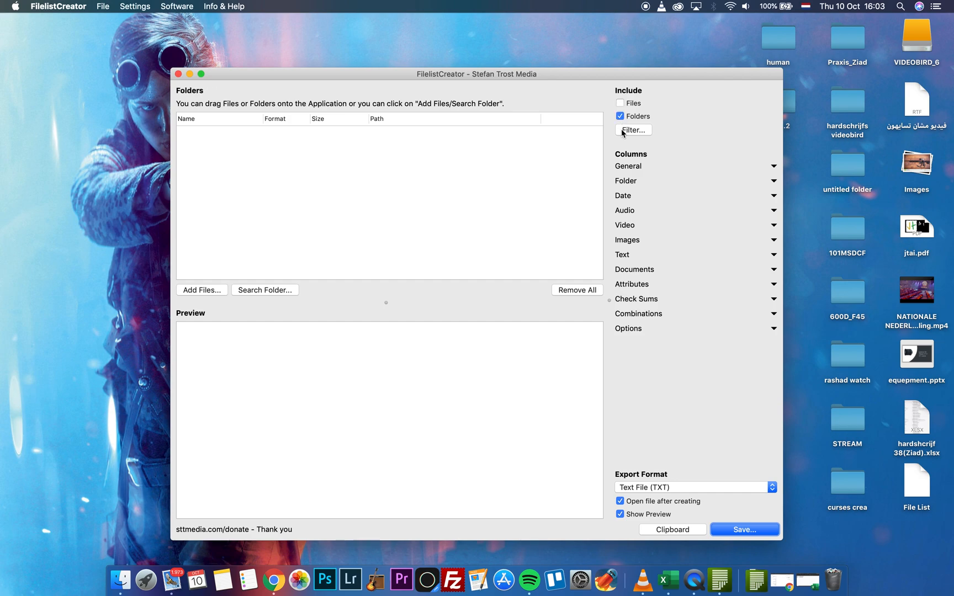
# Turn off Search Subfolders in the Filter dialog and confirm.
pyautogui.click(632, 130)
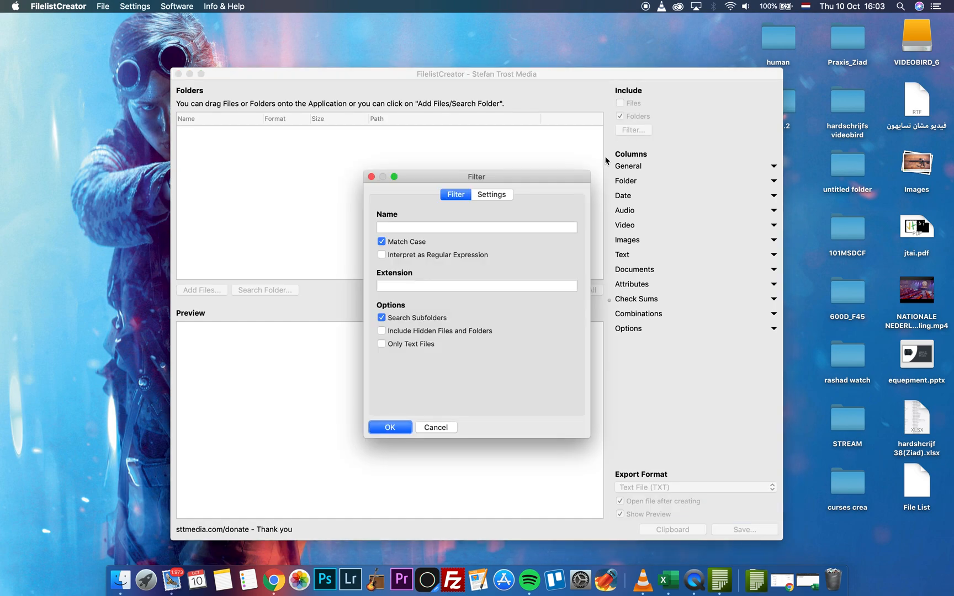
pyautogui.moveTo(481, 312)
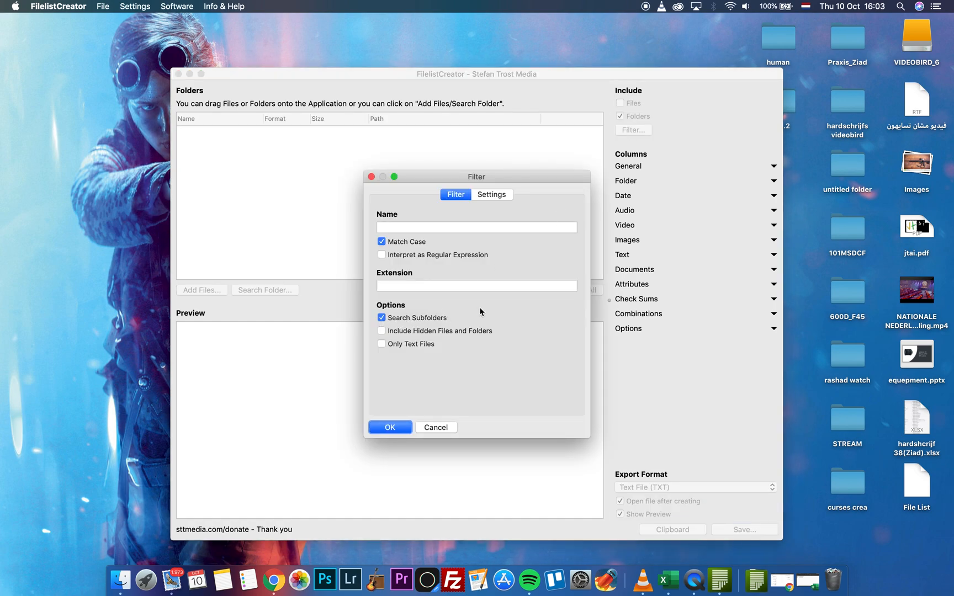
pyautogui.moveTo(447, 309)
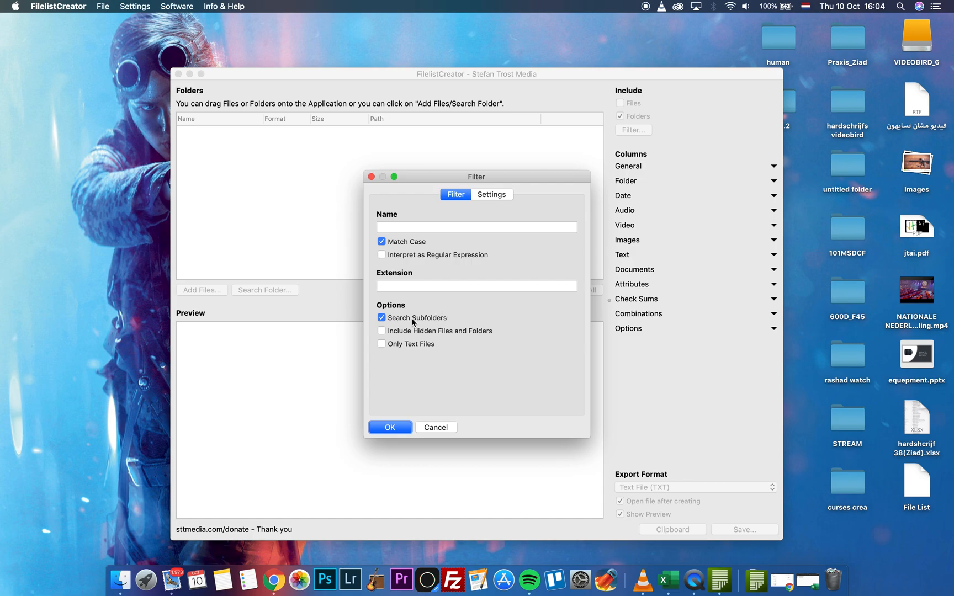
pyautogui.moveTo(400, 320)
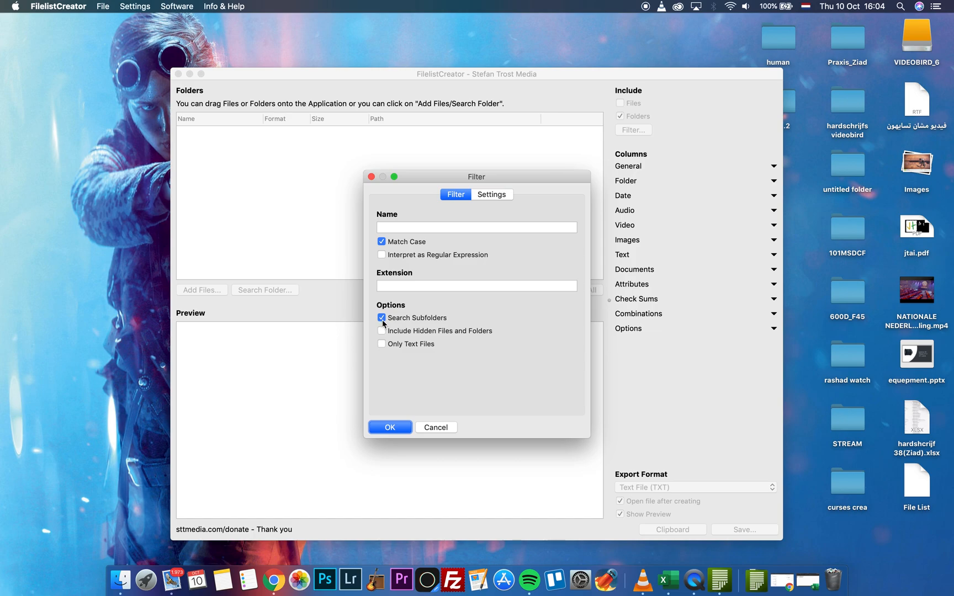
pyautogui.click(382, 318)
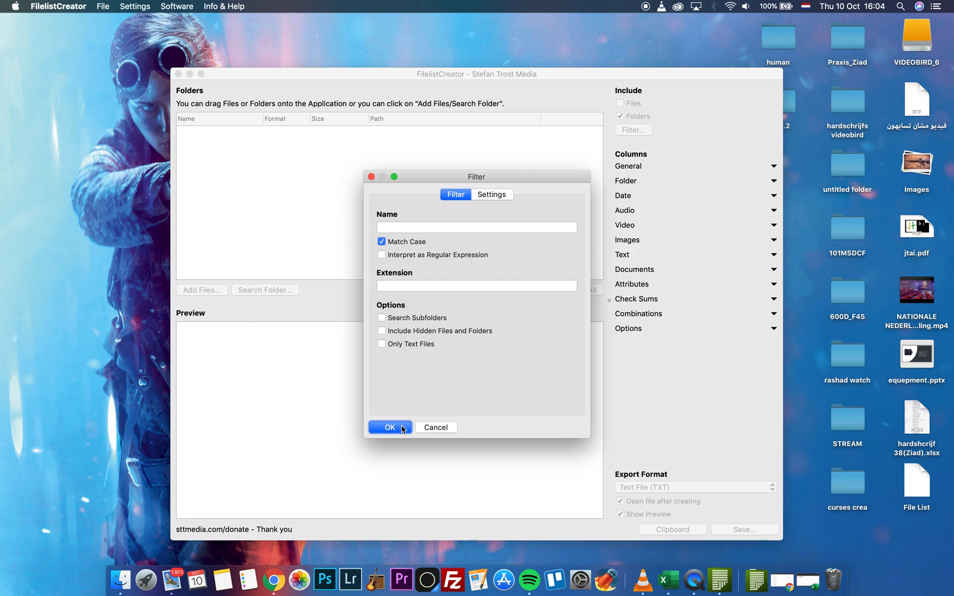
pyautogui.click(389, 427)
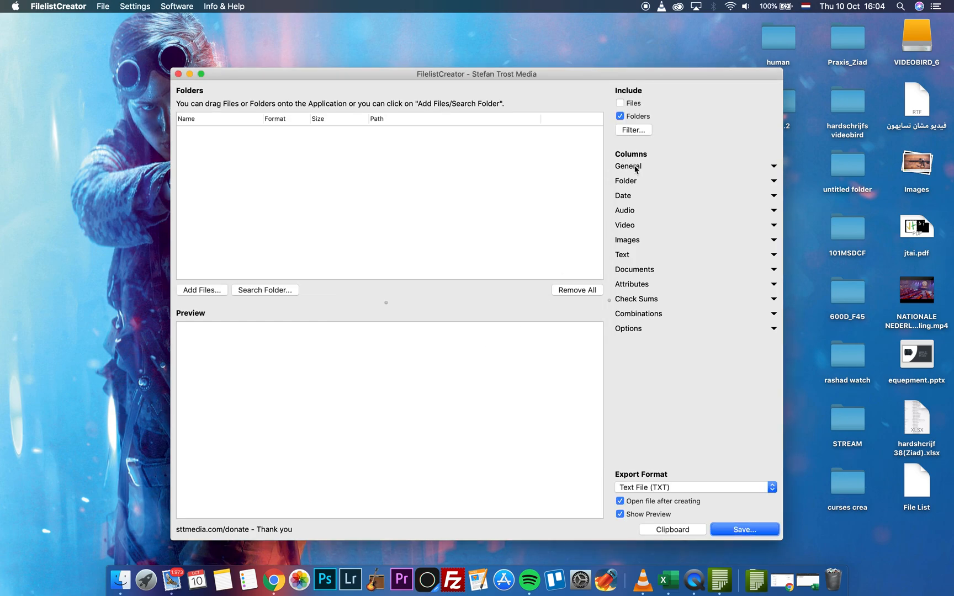
# Expand the General columns and toggle Format and Path off and back on.
pyautogui.click(628, 167)
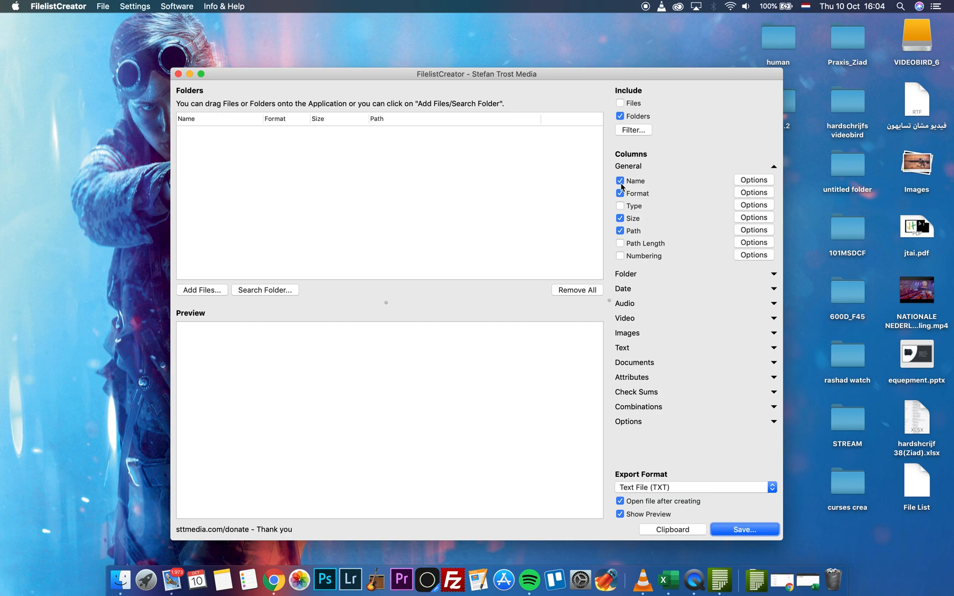
pyautogui.click(619, 193)
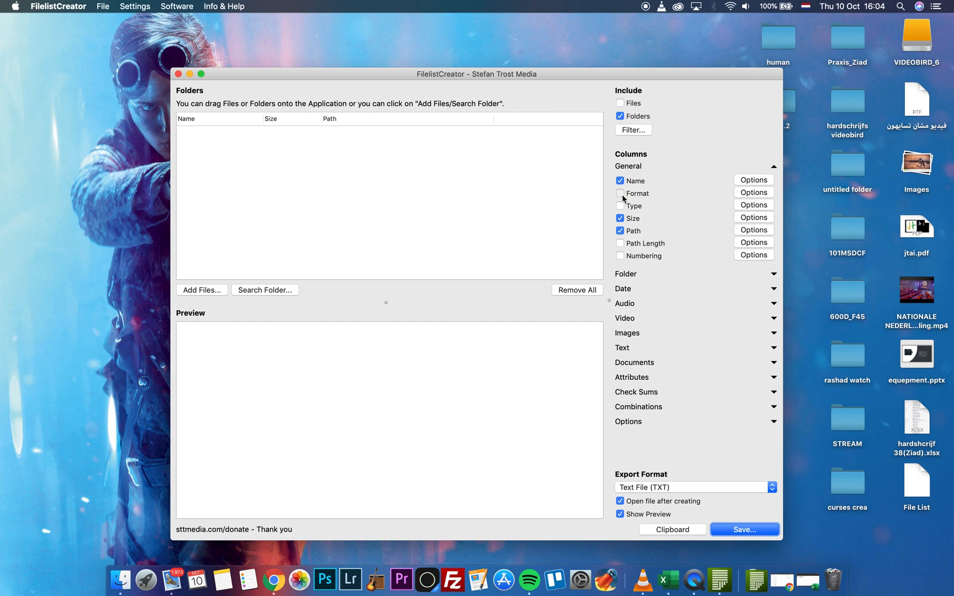
pyautogui.click(620, 193)
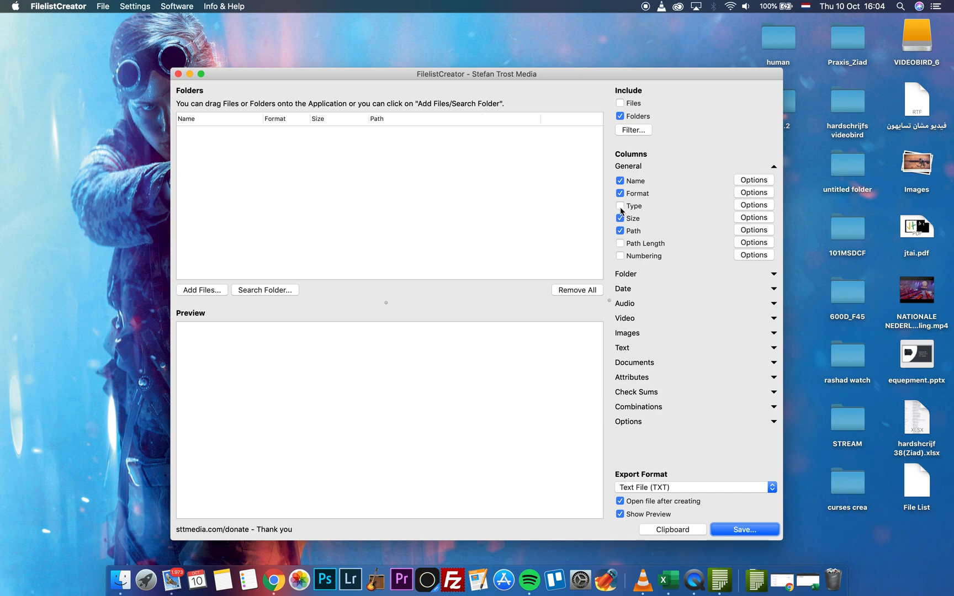
pyautogui.click(620, 231)
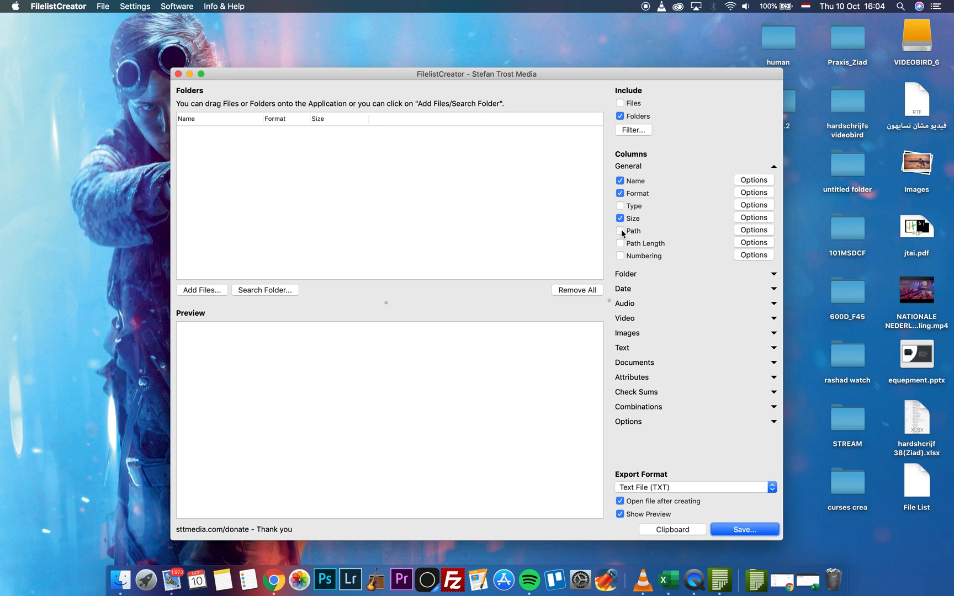
pyautogui.click(619, 230)
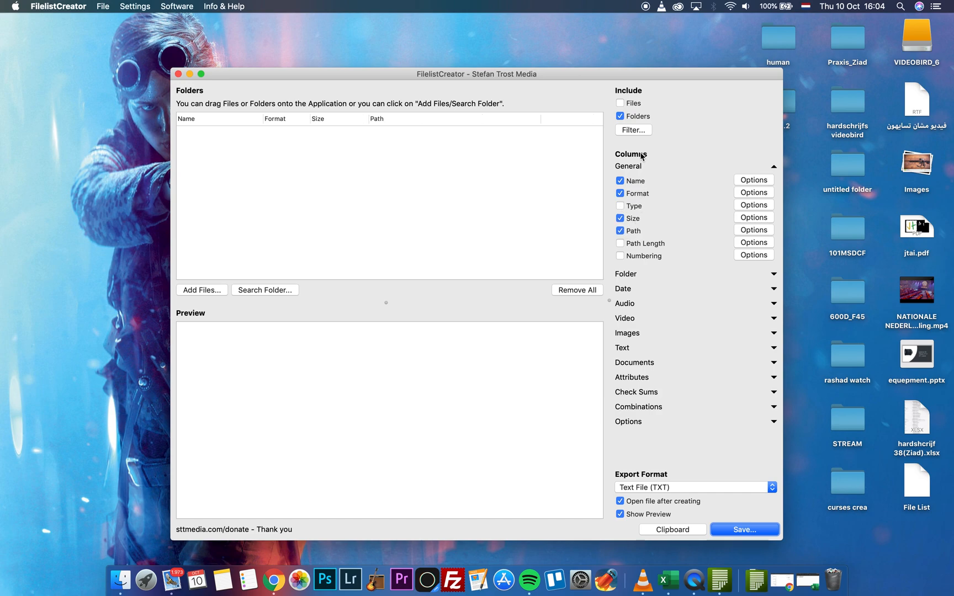
# Browse the Folder, Date and Audio column sections, then show the export formats.
pyautogui.click(625, 180)
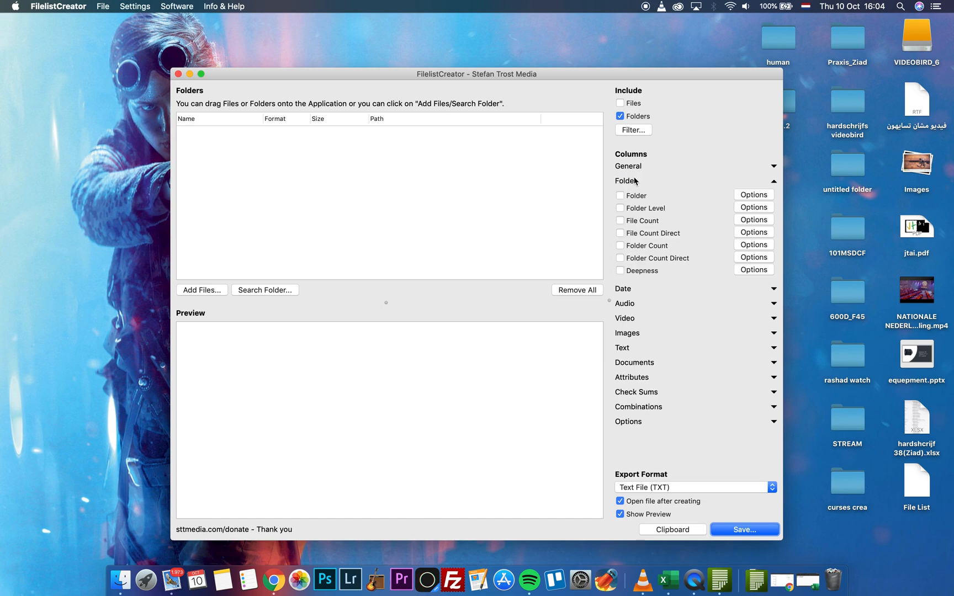
pyautogui.click(773, 180)
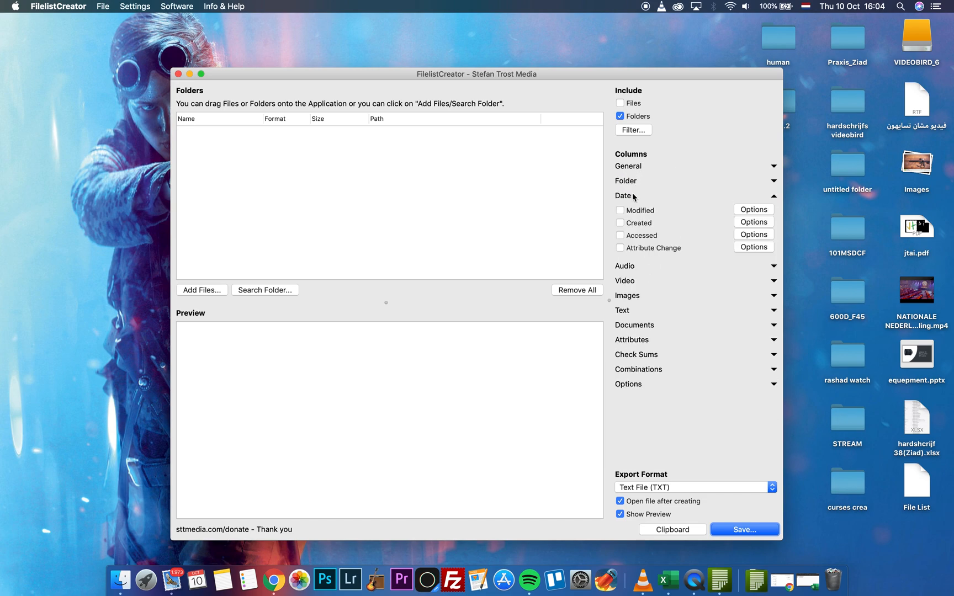
pyautogui.click(624, 210)
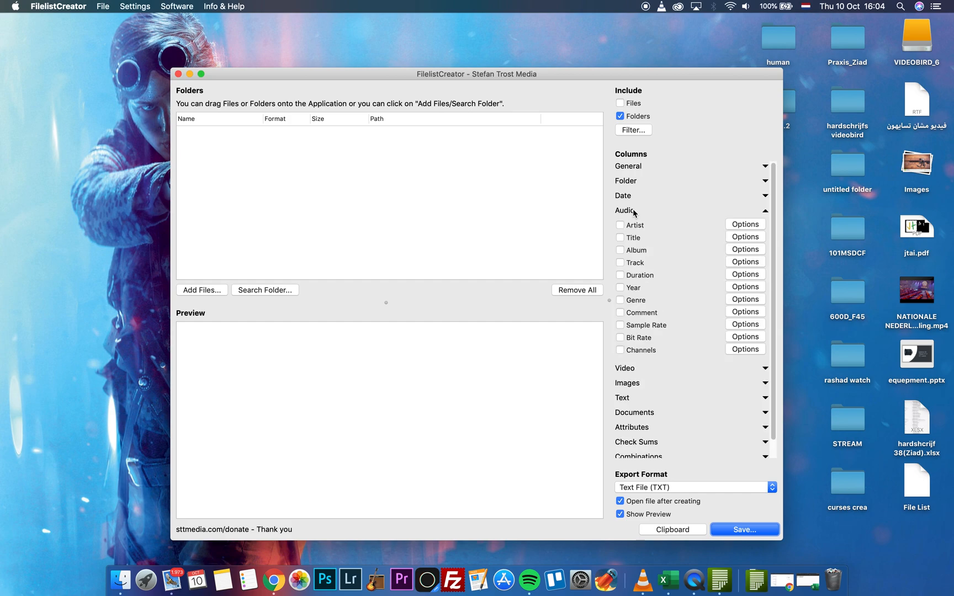
pyautogui.click(624, 210)
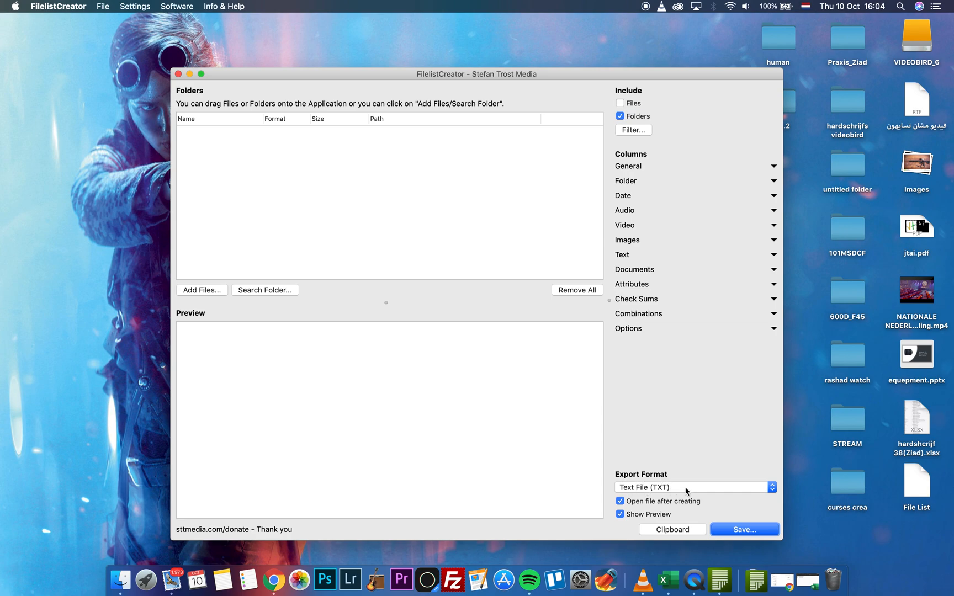
pyautogui.click(693, 487)
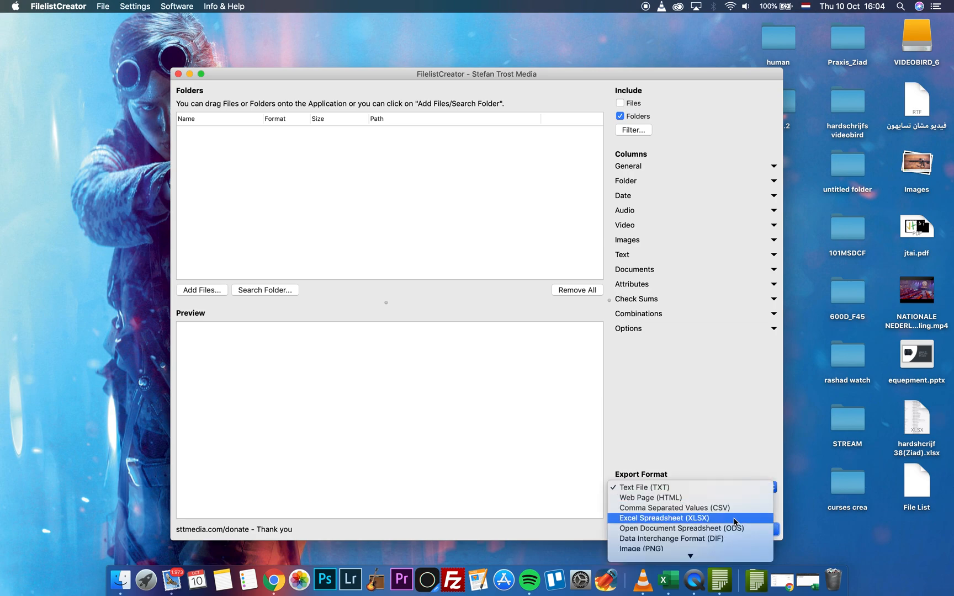
# Choose Excel spreadsheet as the export format and dismiss the 'FixedRows can't be > RowCount' error.
pyautogui.click(662, 518)
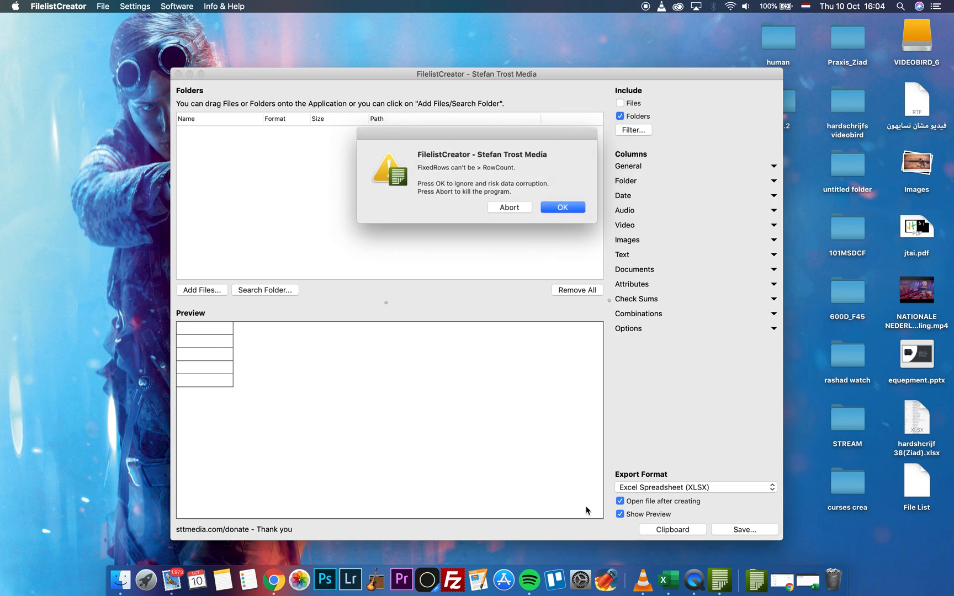
pyautogui.click(561, 207)
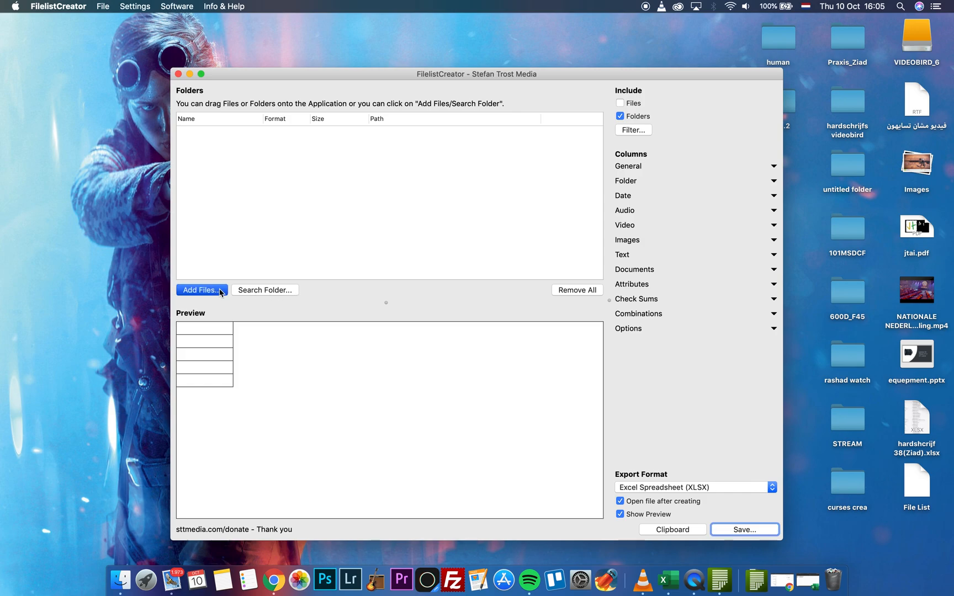
pyautogui.click(202, 290)
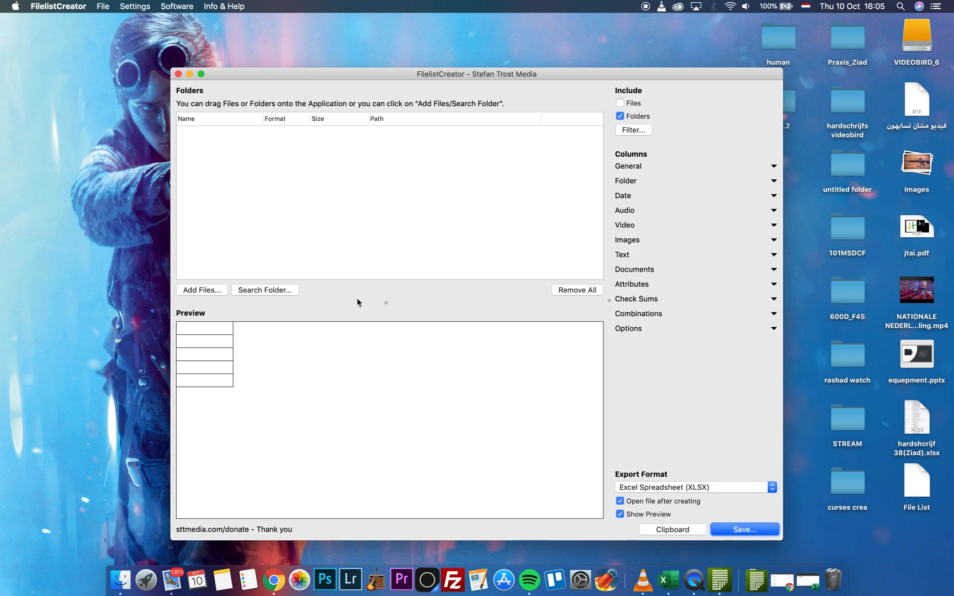
# Pick the VIDEOBIRD_6 drive under Volumes as the folder to list.
pyautogui.click(264, 290)
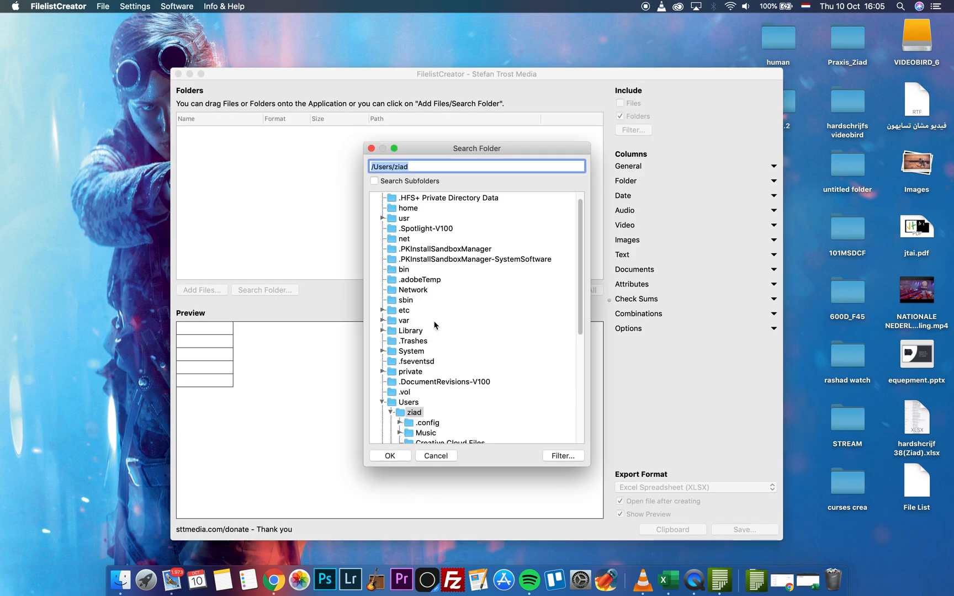
pyautogui.click(382, 412)
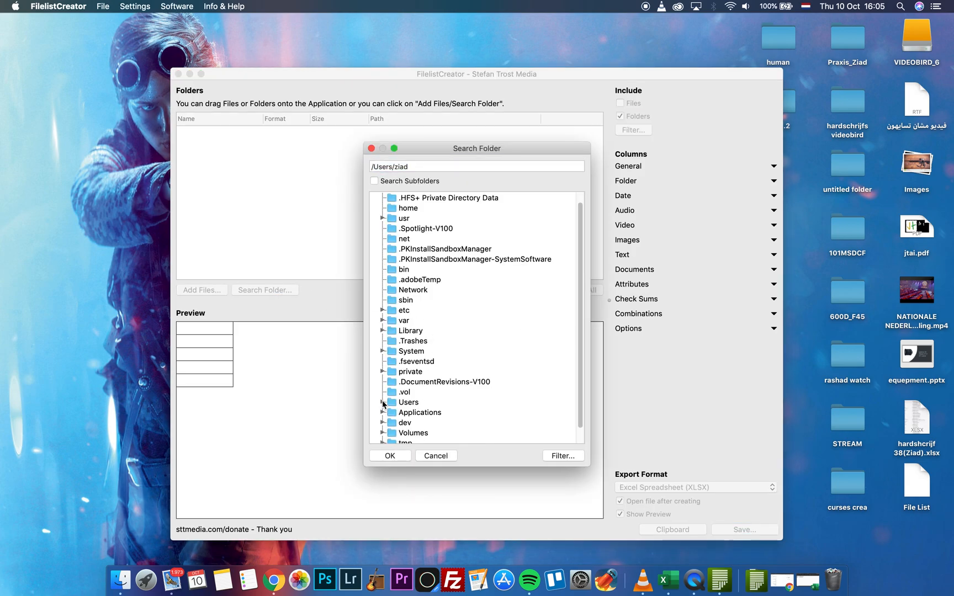
pyautogui.scroll(-3)
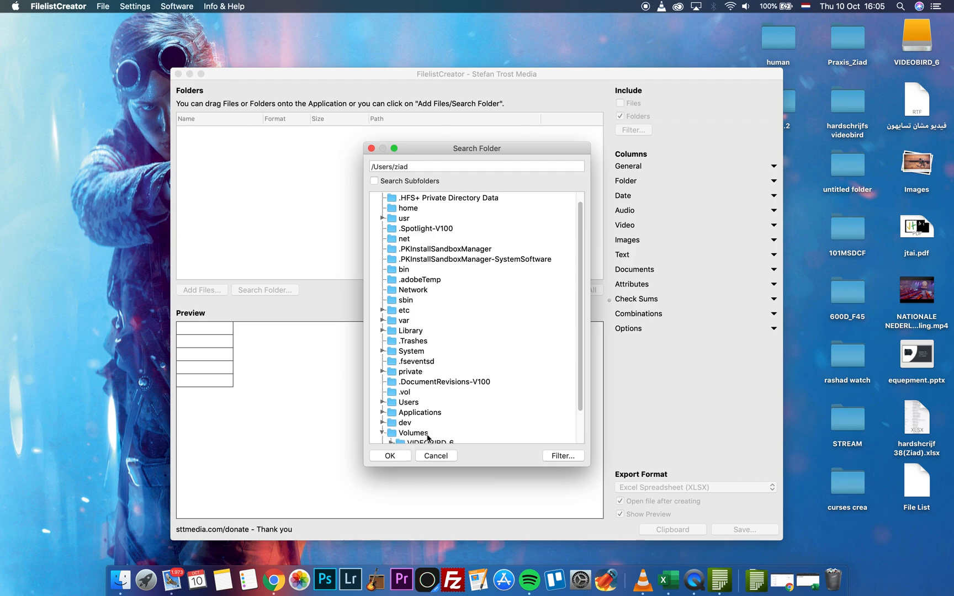
pyautogui.click(413, 428)
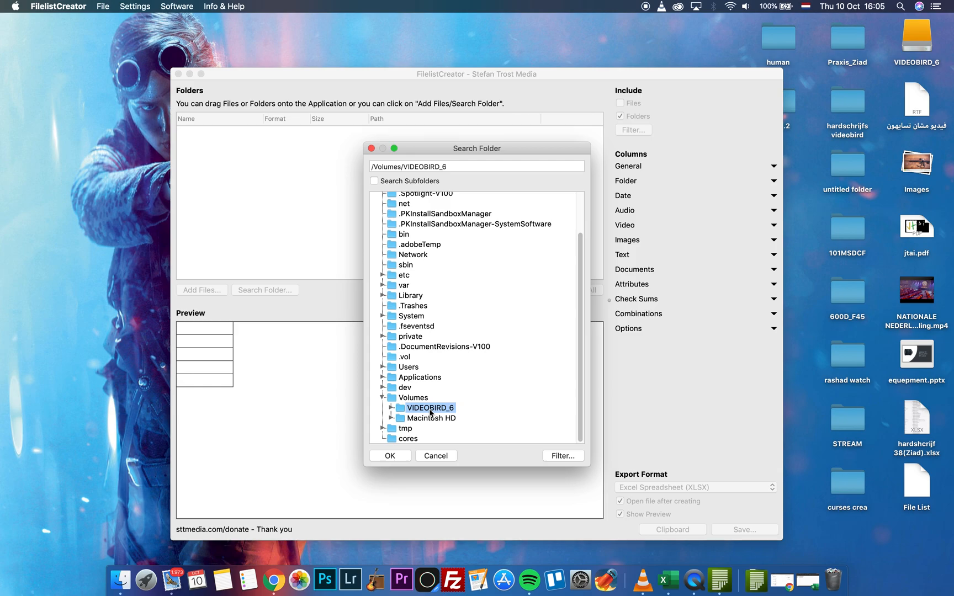
pyautogui.moveTo(419, 419)
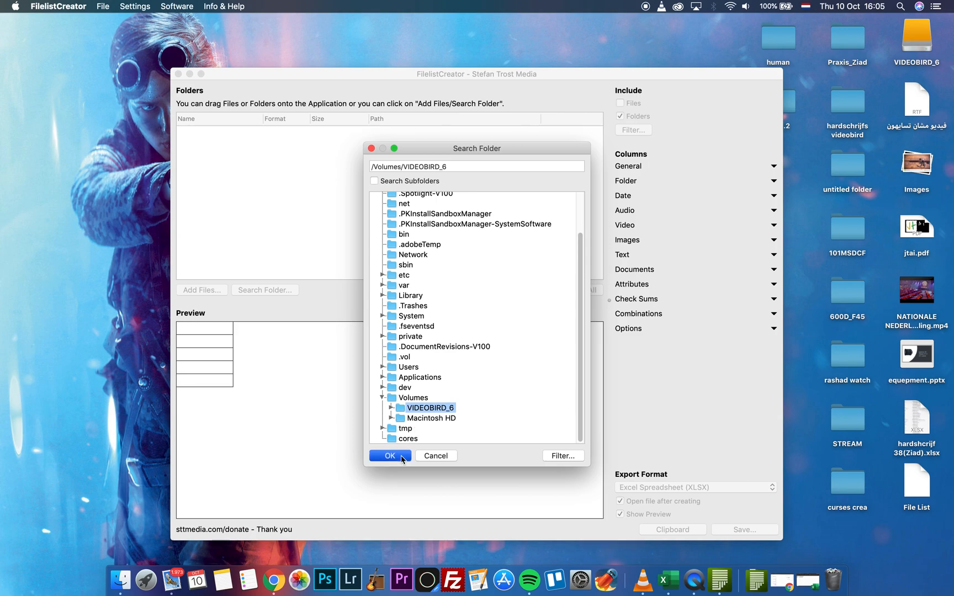
pyautogui.click(389, 456)
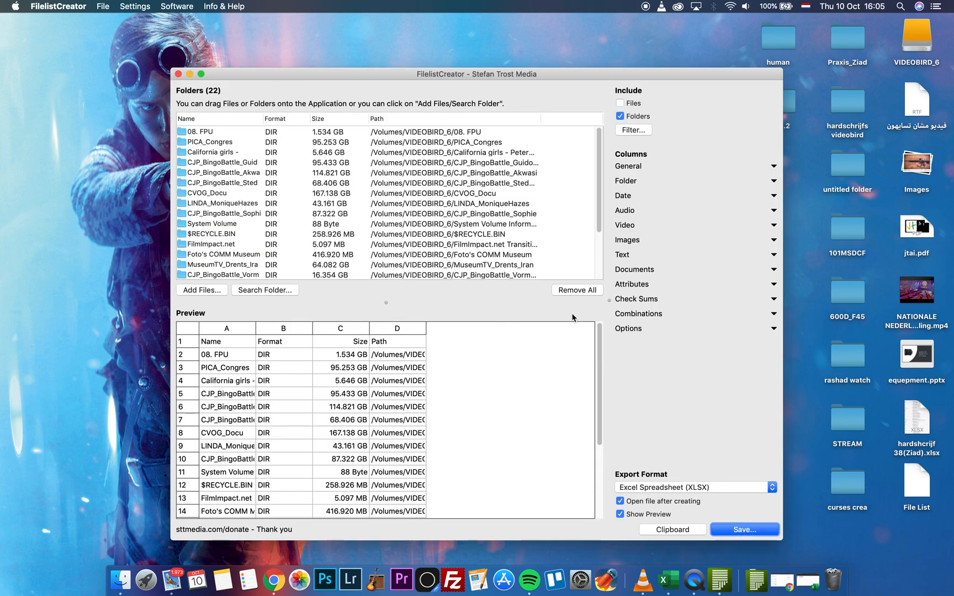
# Toggle Show Preview off and on, then scroll the preview to row 23, VIACOMCOUNTDOWN.
pyautogui.click(619, 514)
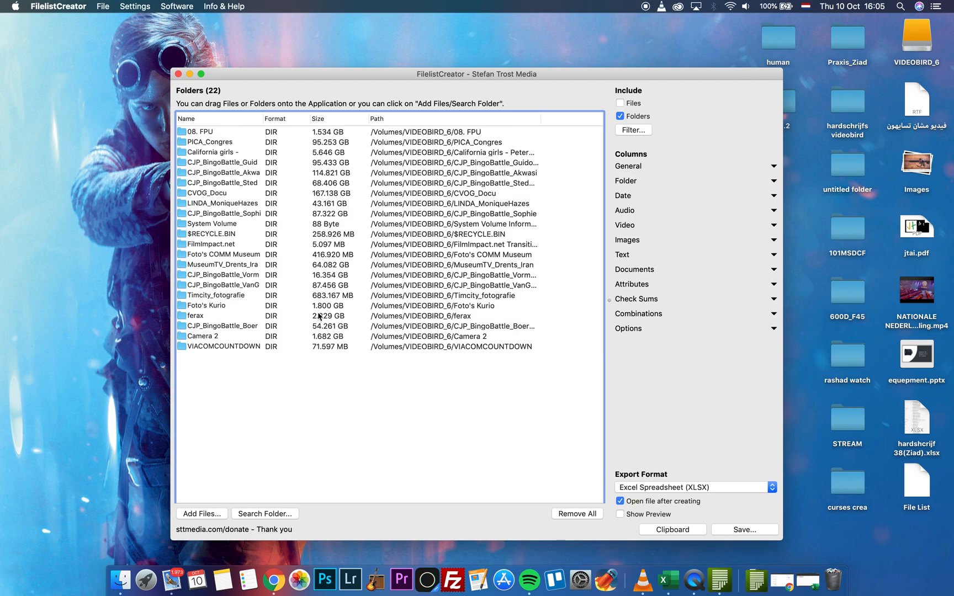
pyautogui.click(621, 514)
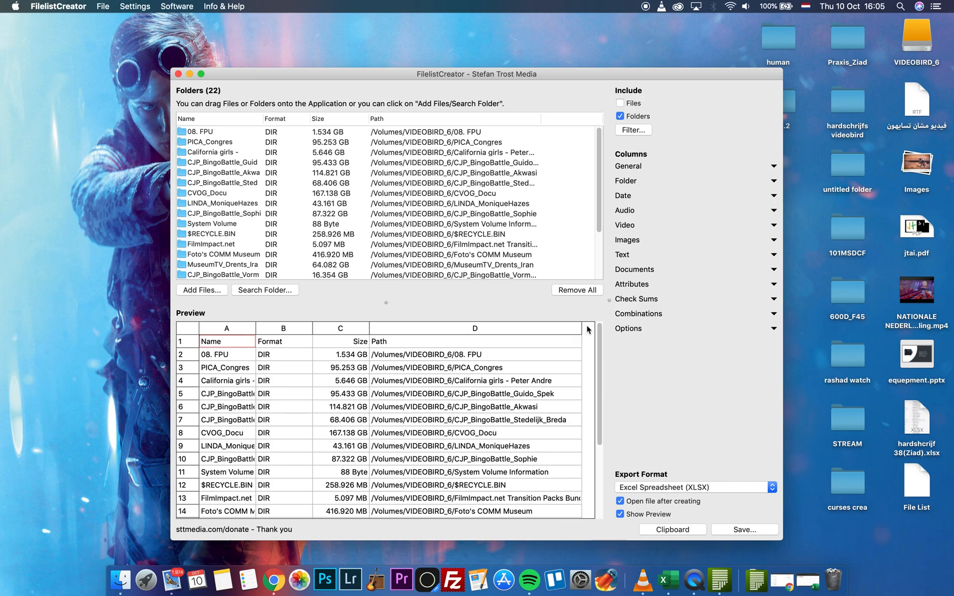
pyautogui.scroll(-3)
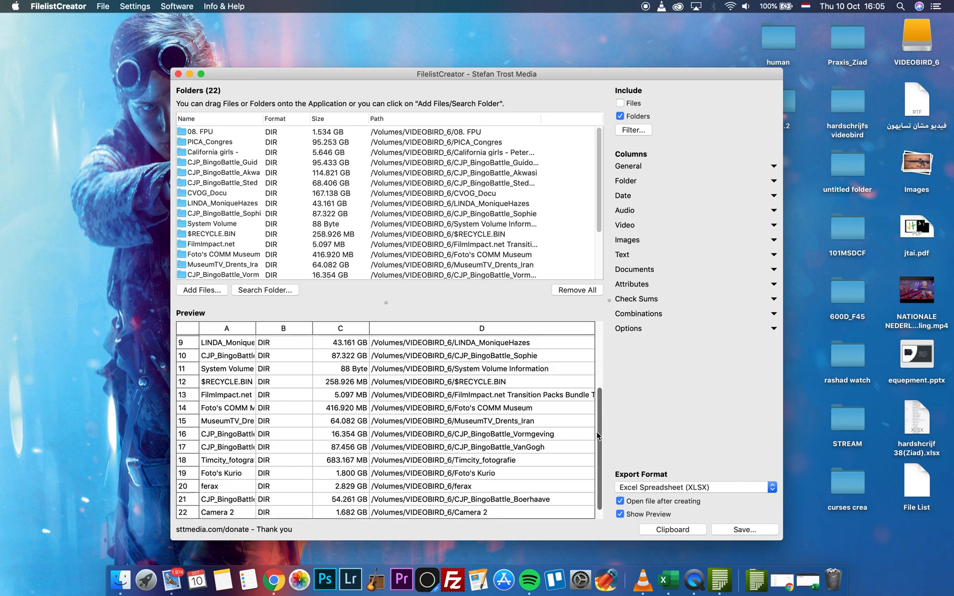
pyautogui.scroll(-3)
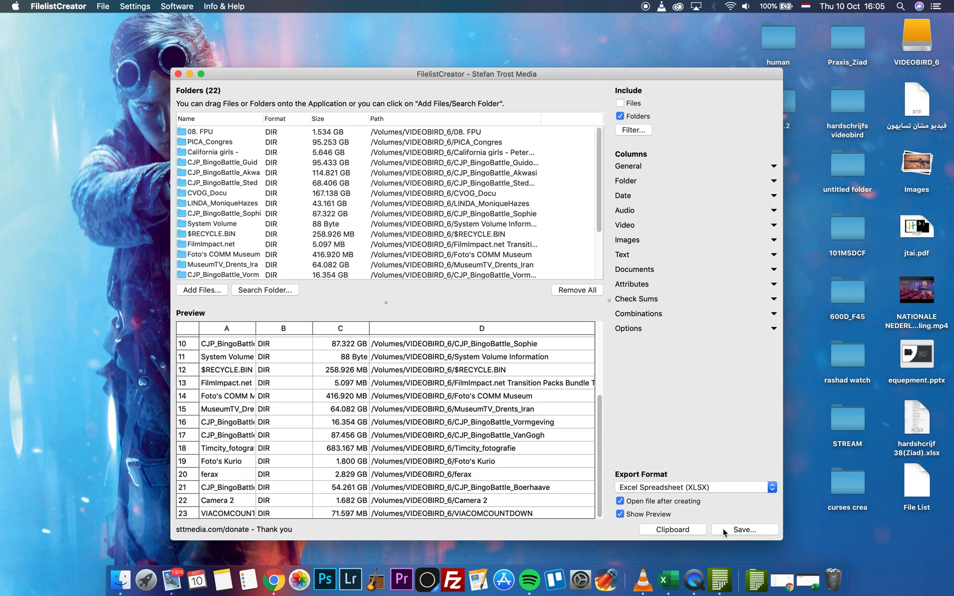
# Save the folder list as an XLSX file named 'filelist'.
pyautogui.click(744, 529)
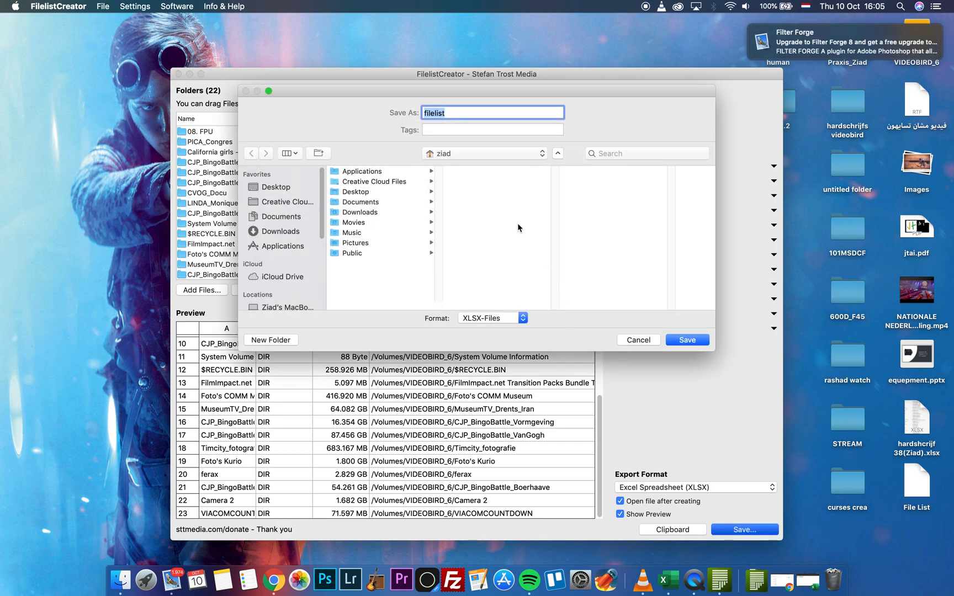
pyautogui.moveTo(714, 118)
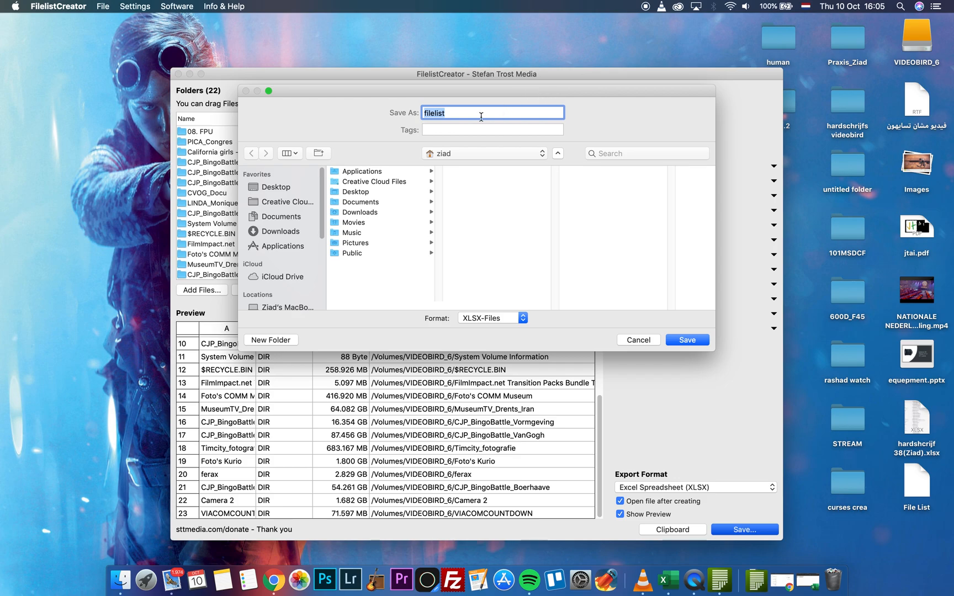
pyautogui.click(637, 340)
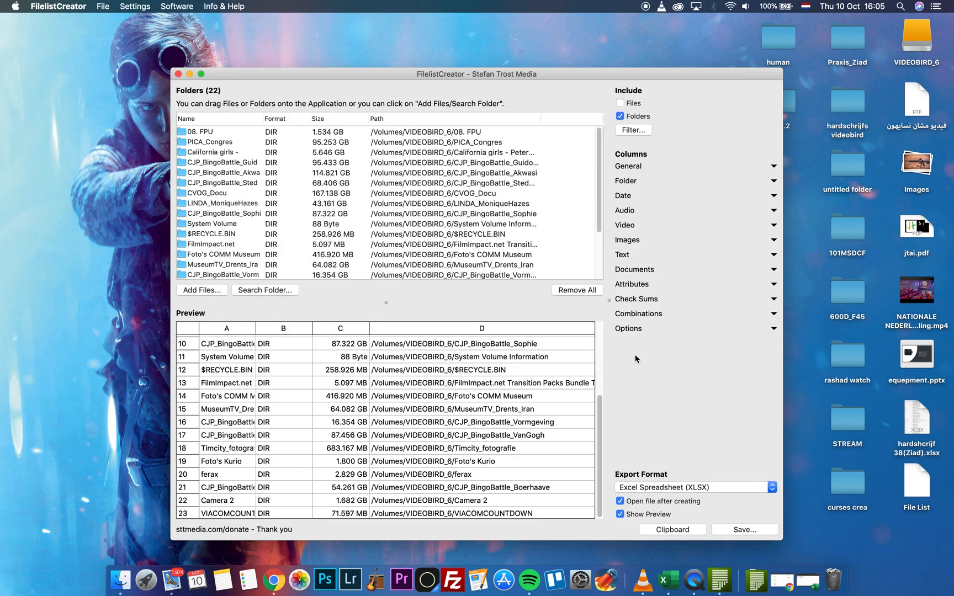
pyautogui.click(743, 529)
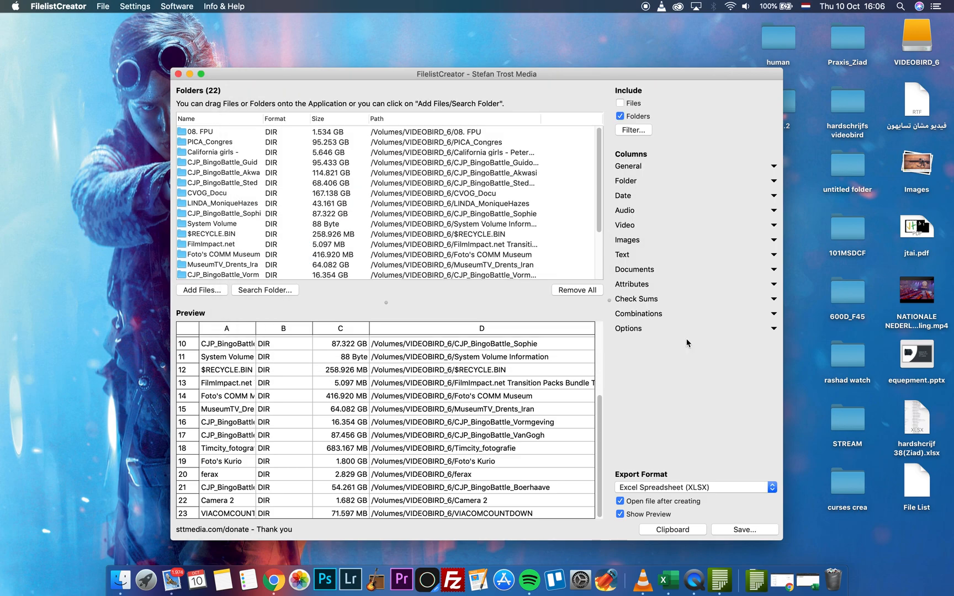
# Open the exported 22-folder workbook in Excel and select the Search Sheet box.
pyautogui.click(744, 530)
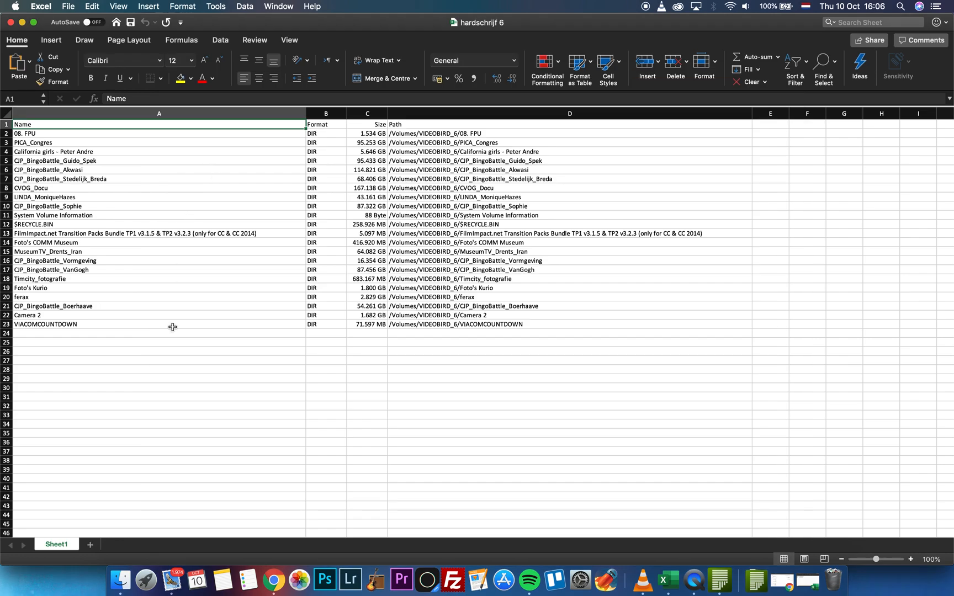
pyautogui.moveTo(483, 340)
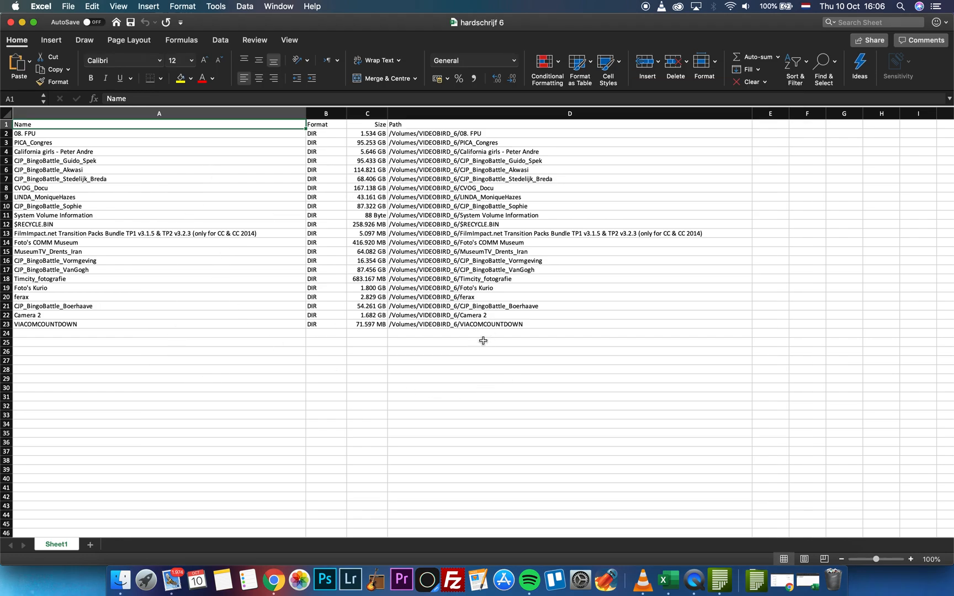
pyautogui.moveTo(250, 362)
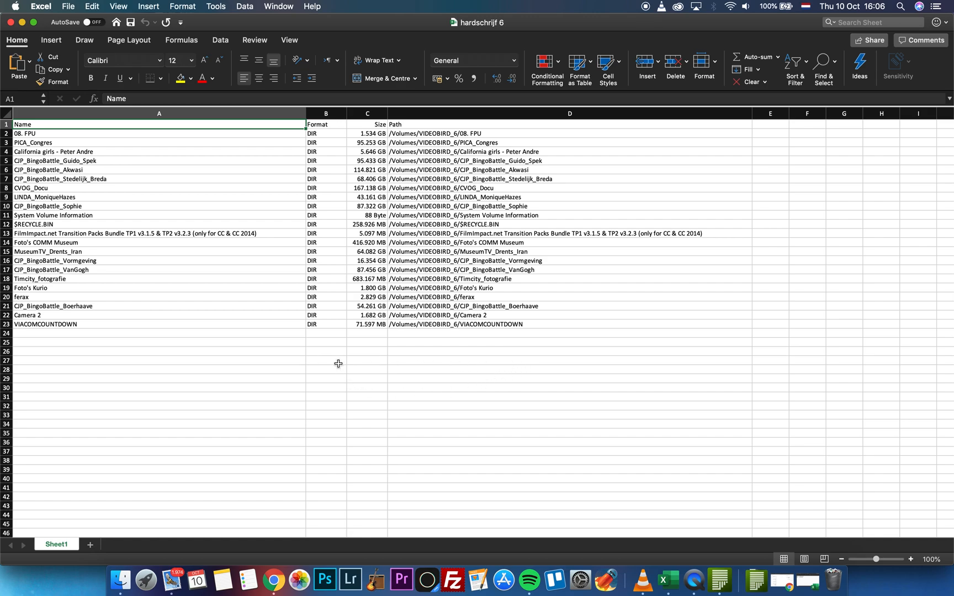
pyautogui.moveTo(573, 372)
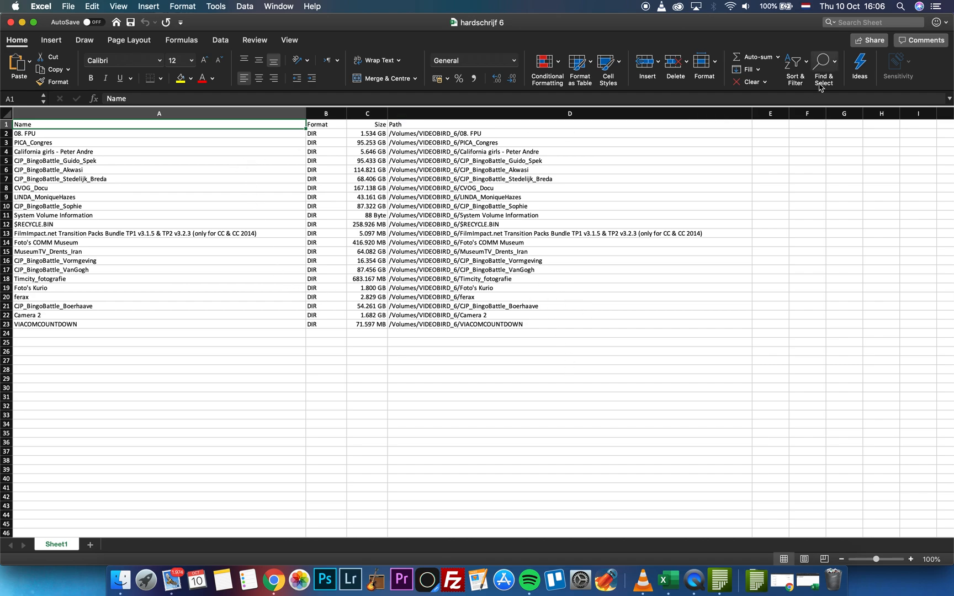
pyautogui.click(872, 23)
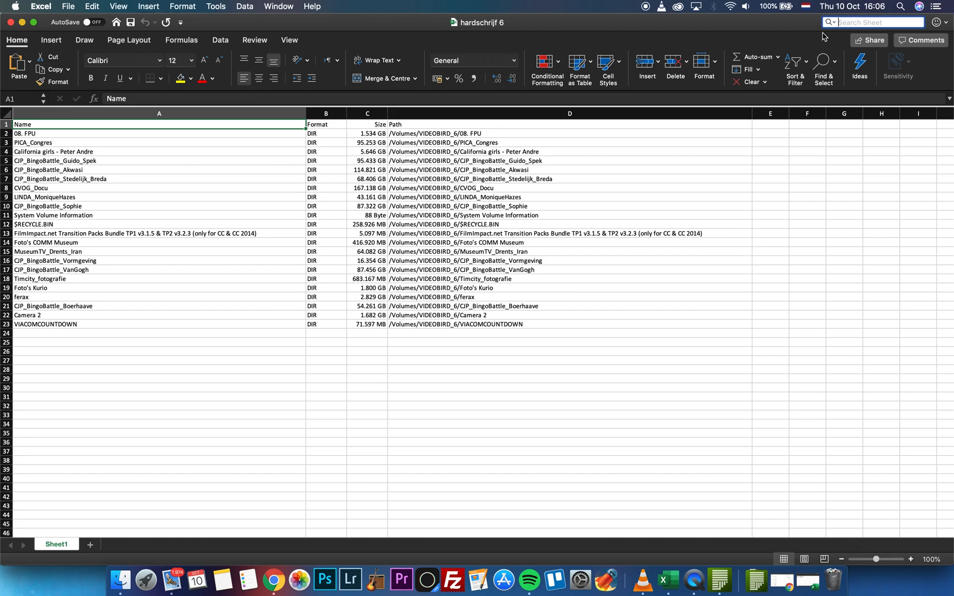
# Search the sheet for 'cv' to find CVOG_Docu, then close the workbook.
pyautogui.write('cv')
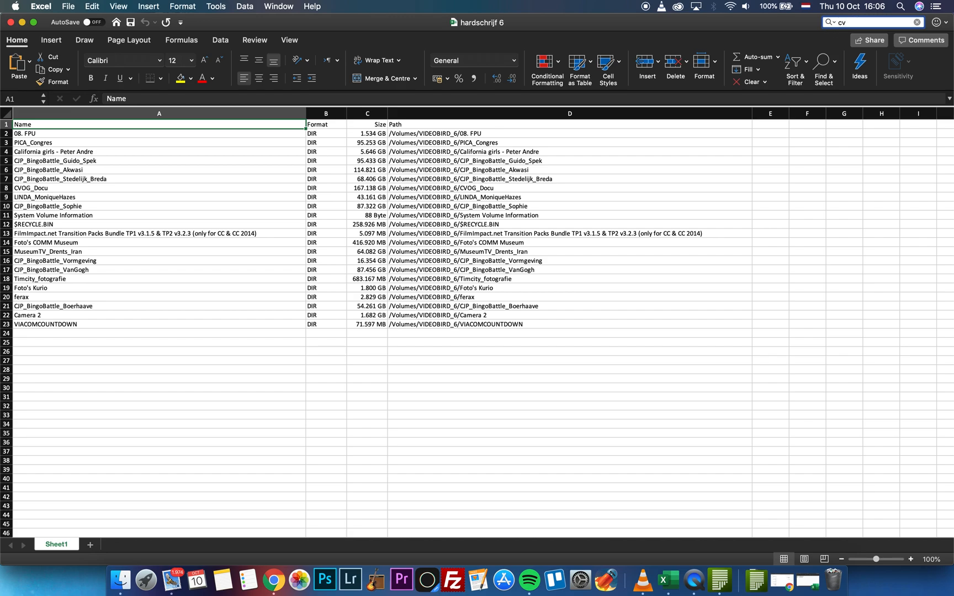
pyautogui.click(569, 187)
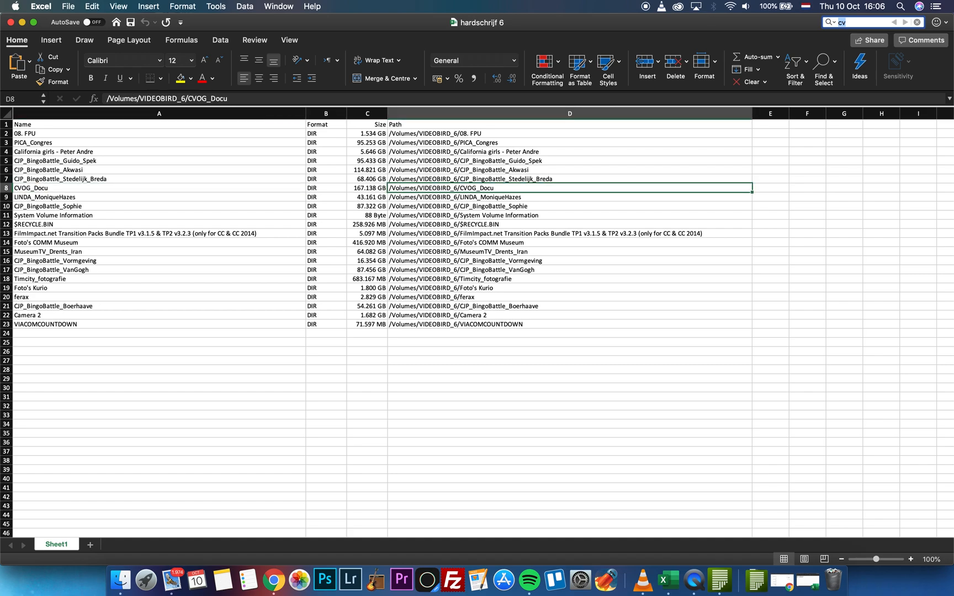
pyautogui.moveTo(23, 23)
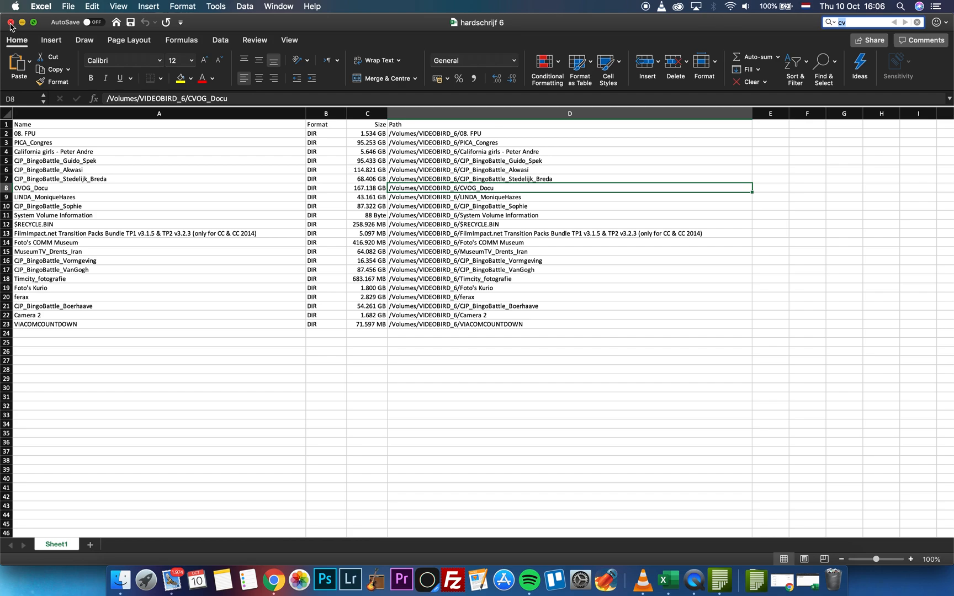
pyautogui.click(10, 23)
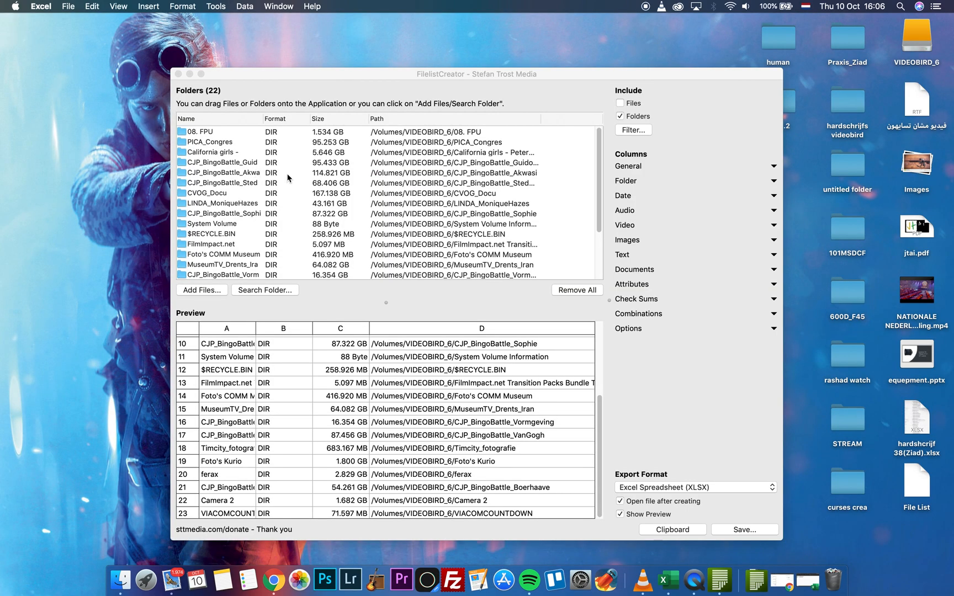